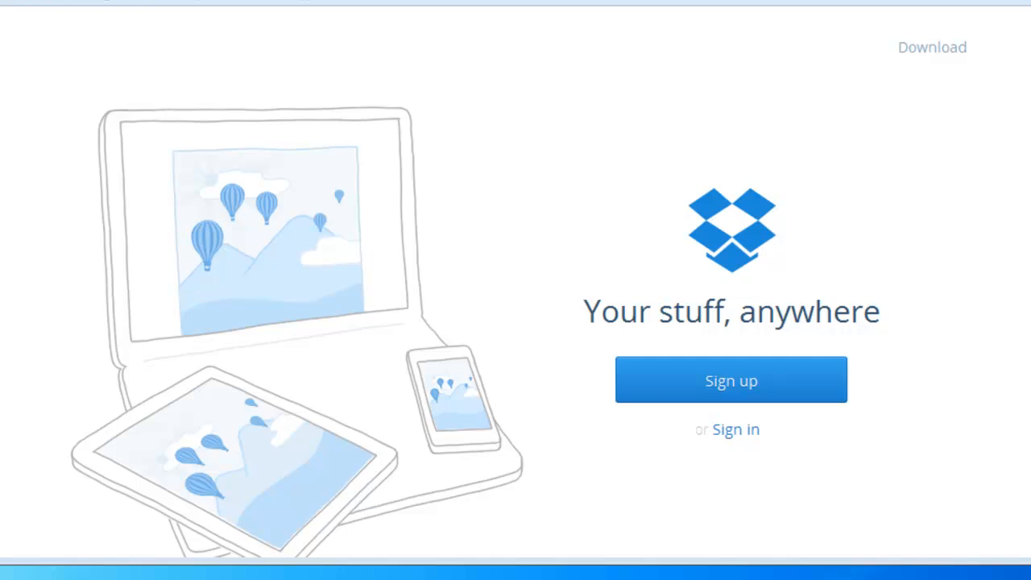
mouse_move(809, 100)
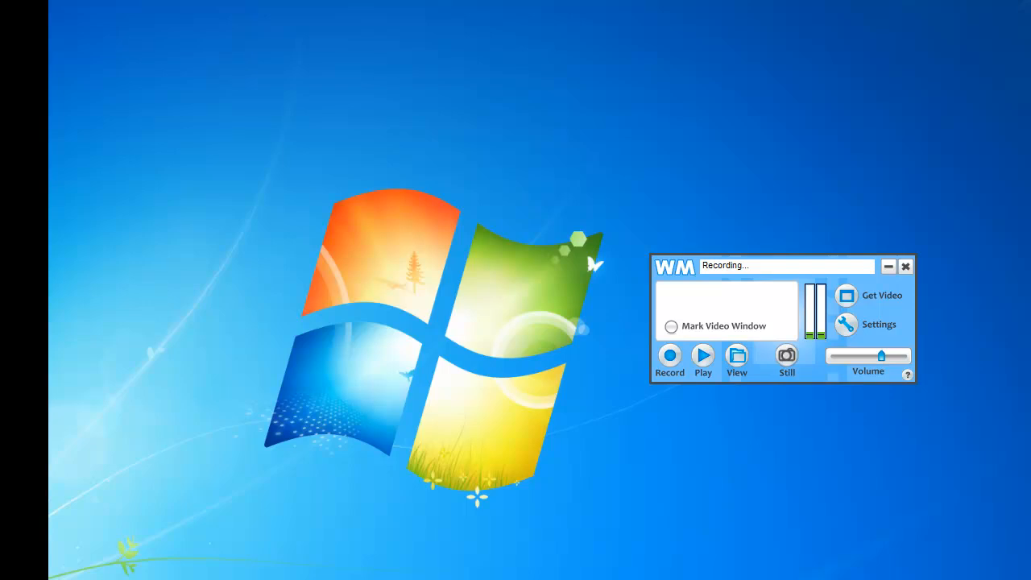
mouse_move(796, 312)
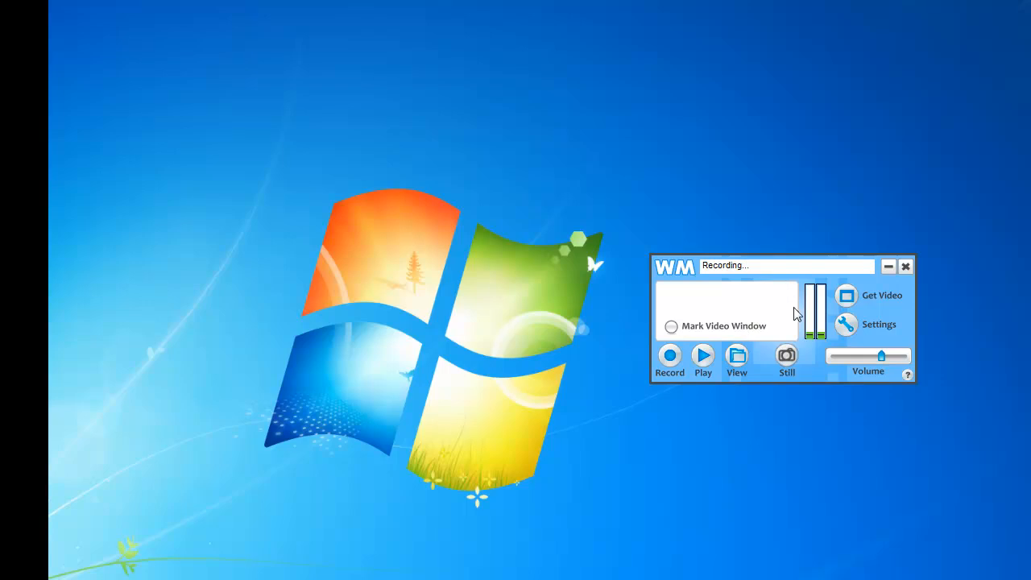
mouse_move(846, 329)
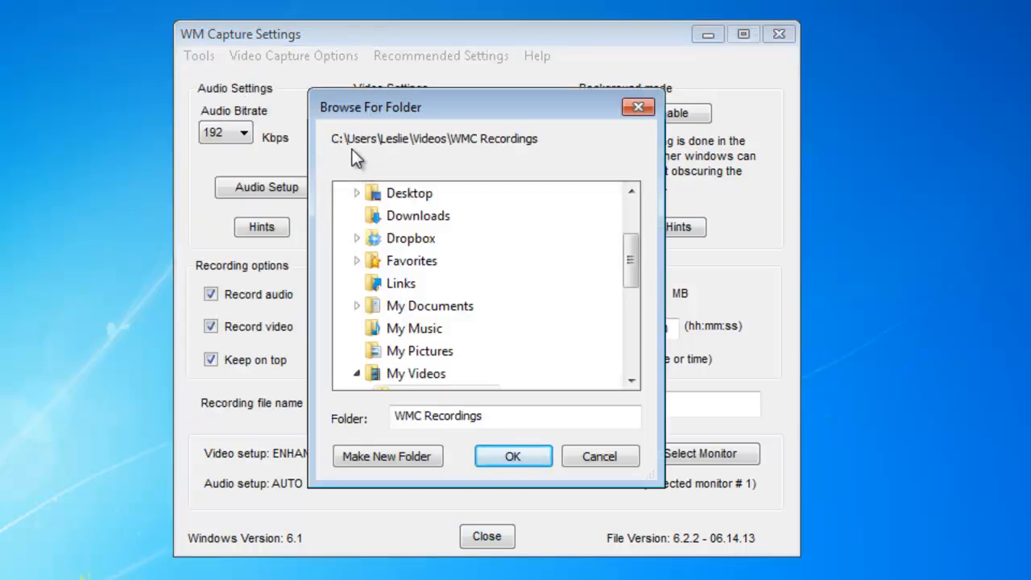
mouse_move(444, 158)
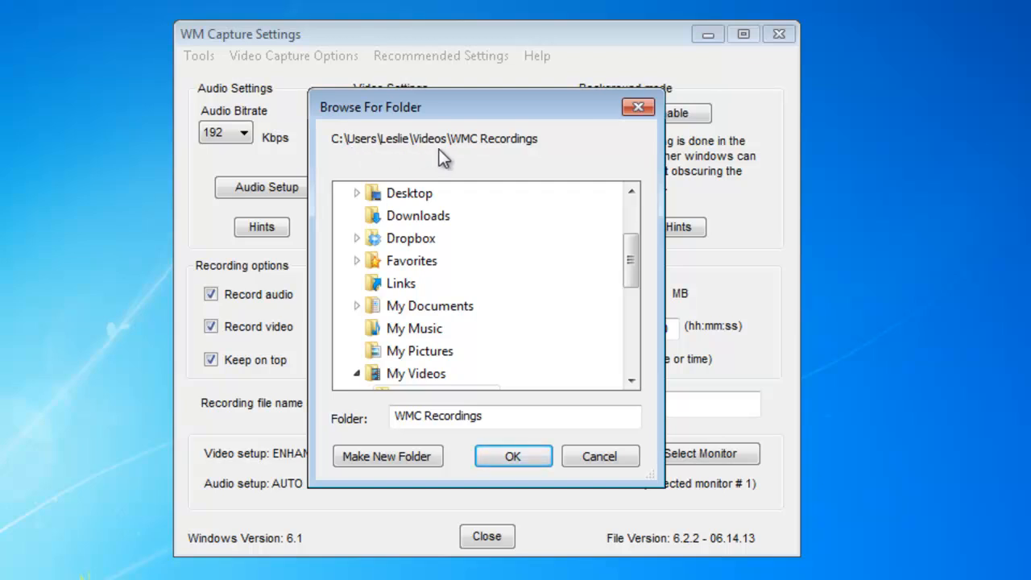
mouse_move(496, 155)
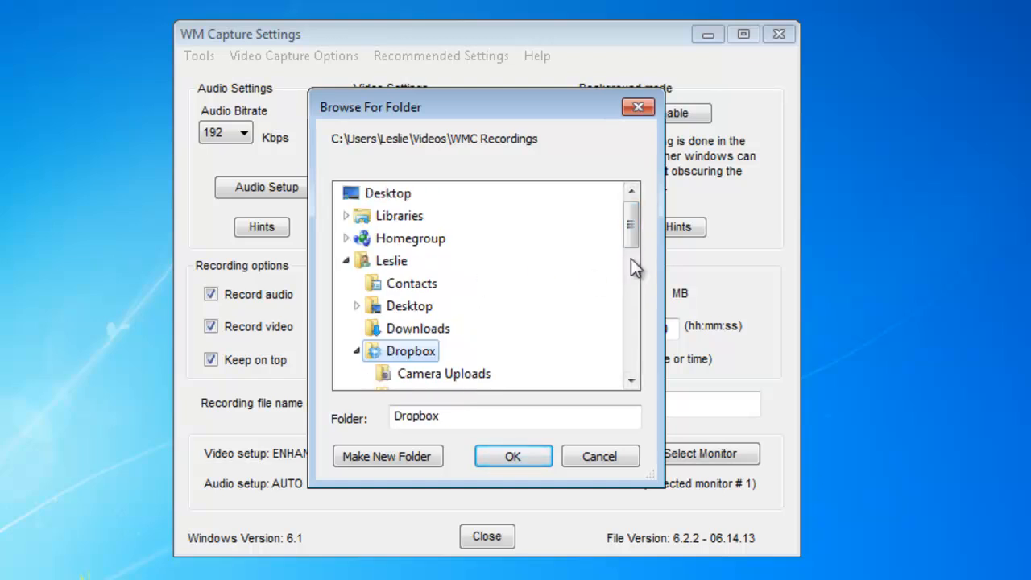
Choose Dropbox's WM Capture Recordings folder as the recording save location
scroll(down, 3)
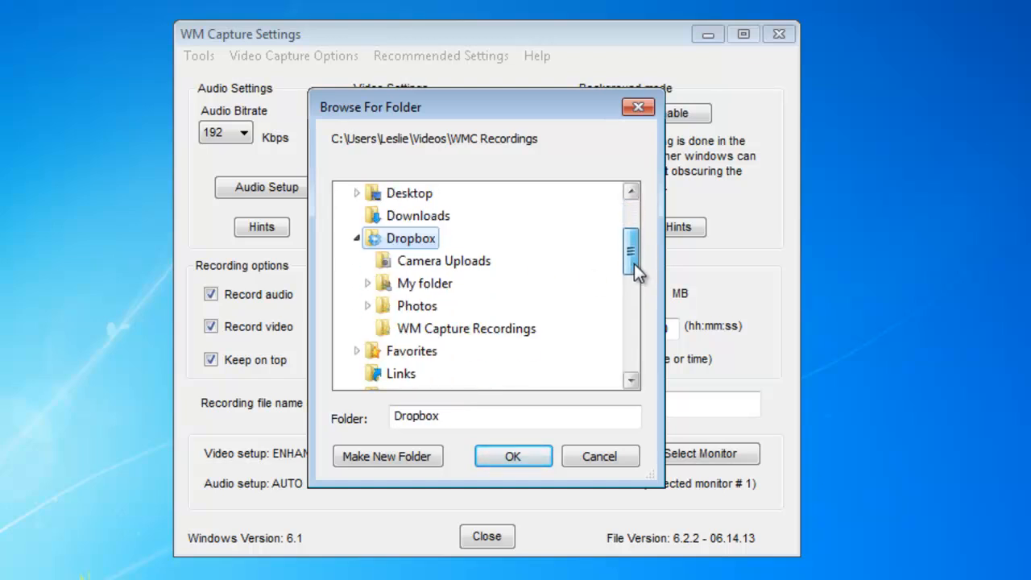
mouse_move(454, 459)
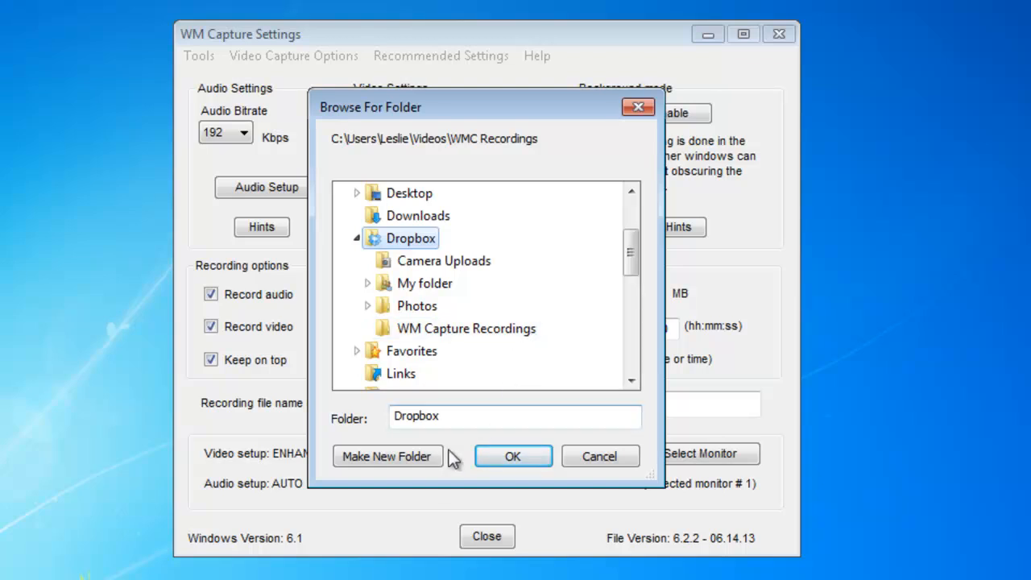
click(466, 328)
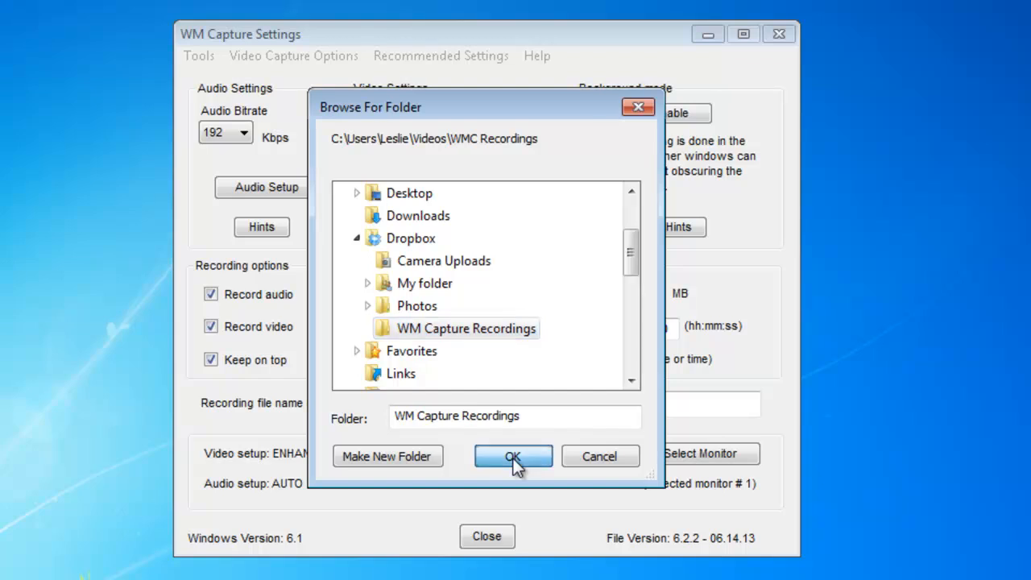
click(512, 456)
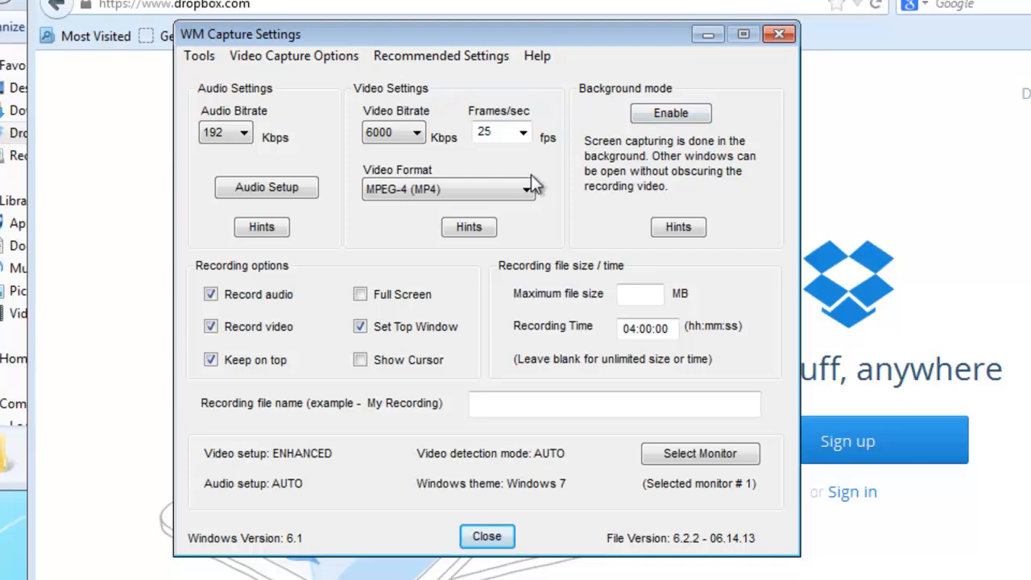
Leave the video format on MPEG-4 (MP4) and close the capture settings
click(447, 190)
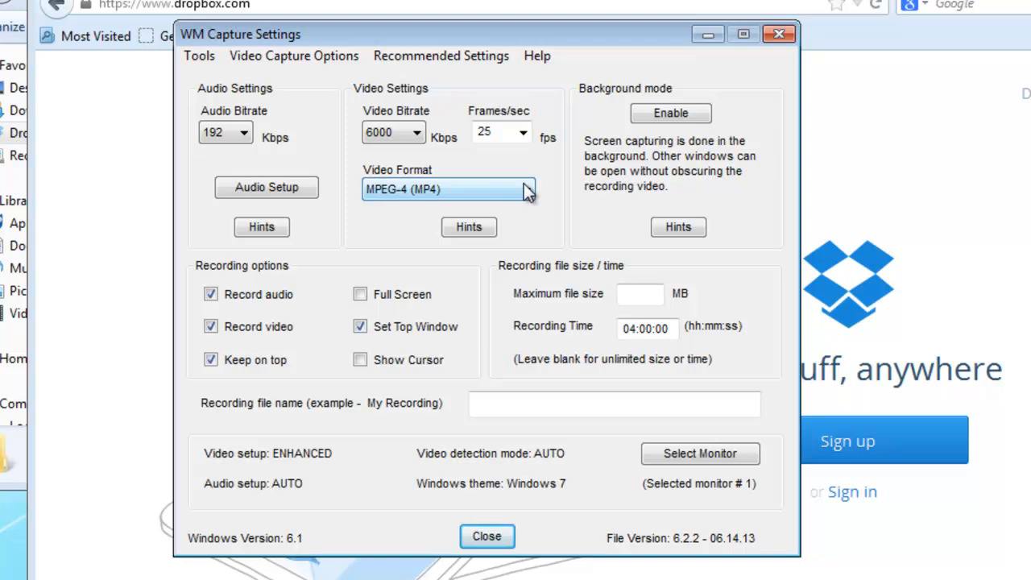
mouse_move(460, 223)
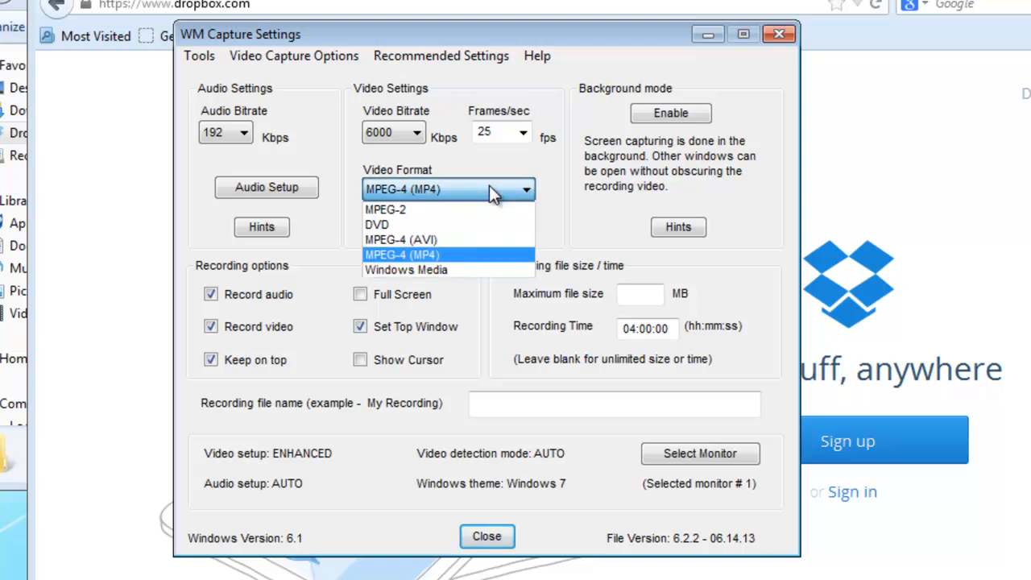
click(401, 254)
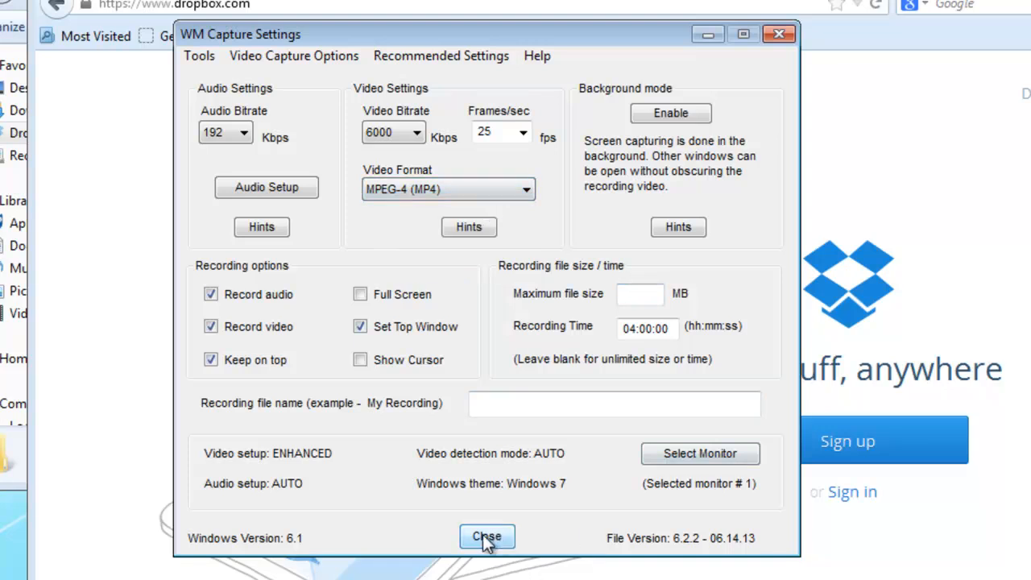
click(487, 537)
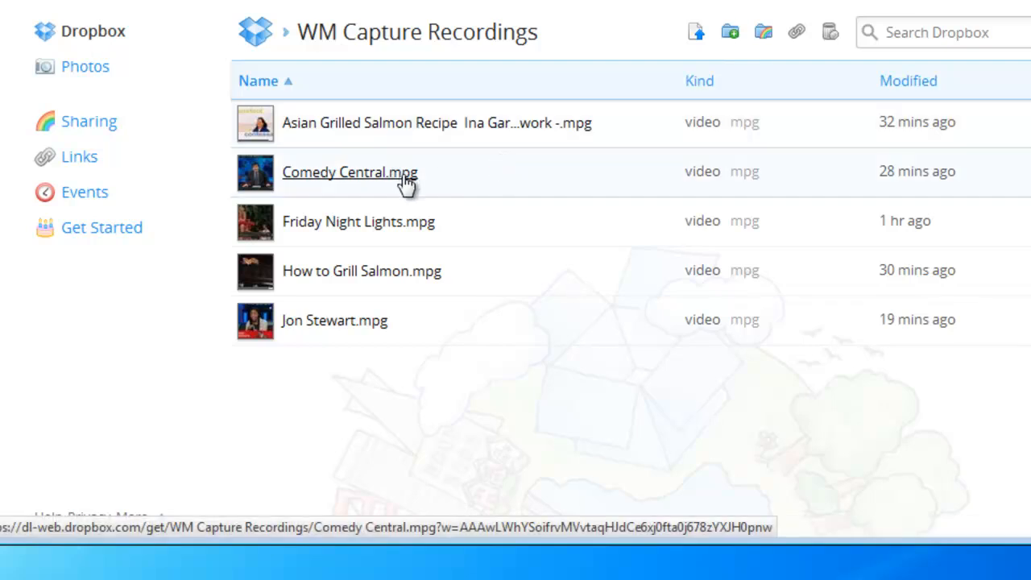
mouse_move(538, 245)
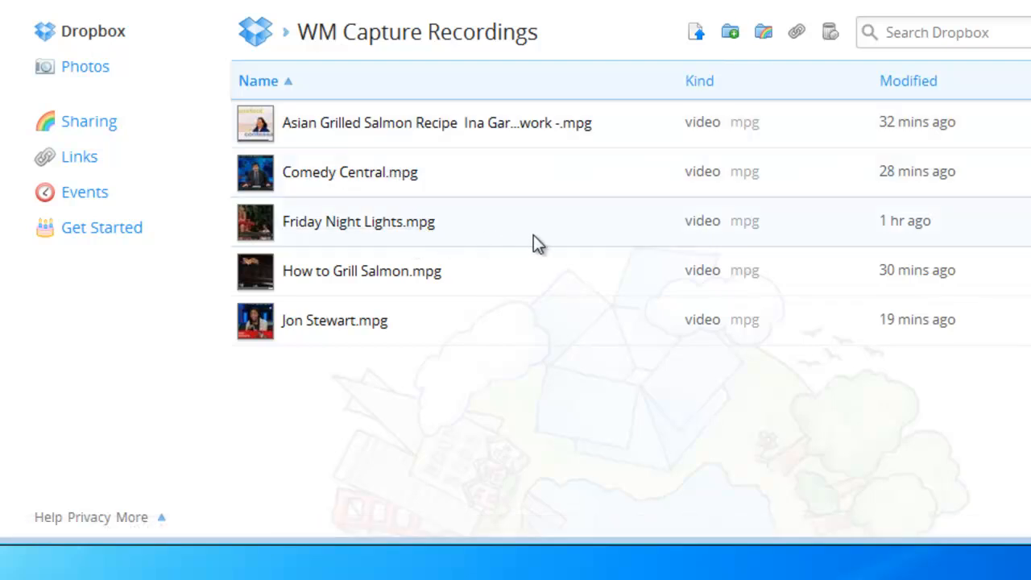
mouse_move(540, 290)
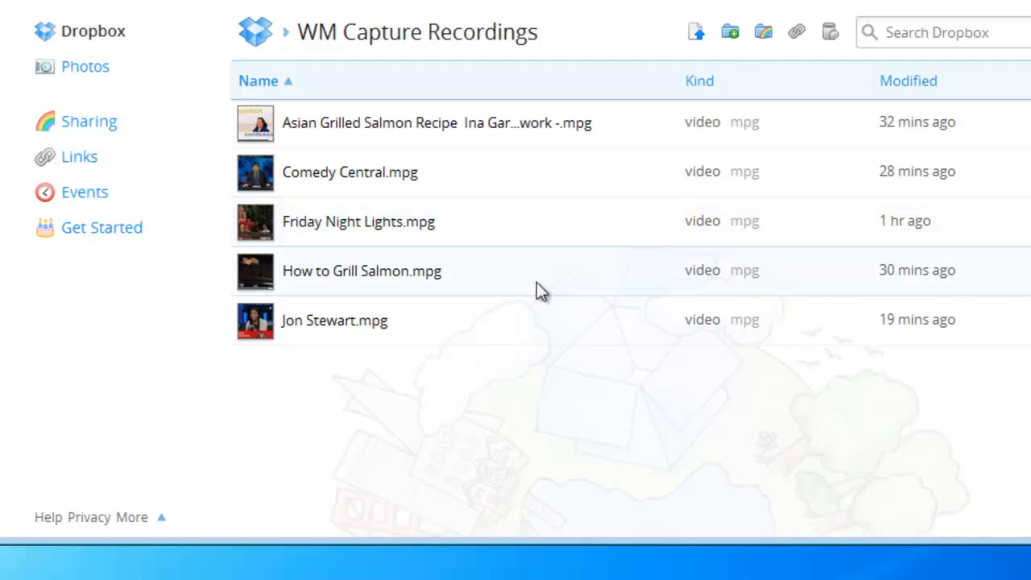
mouse_move(564, 303)
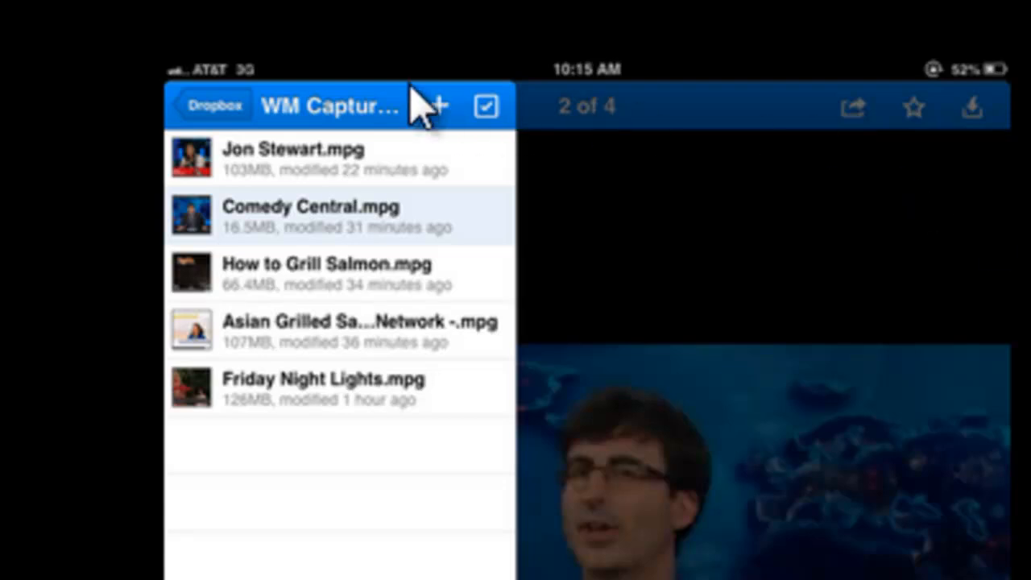
mouse_move(331, 422)
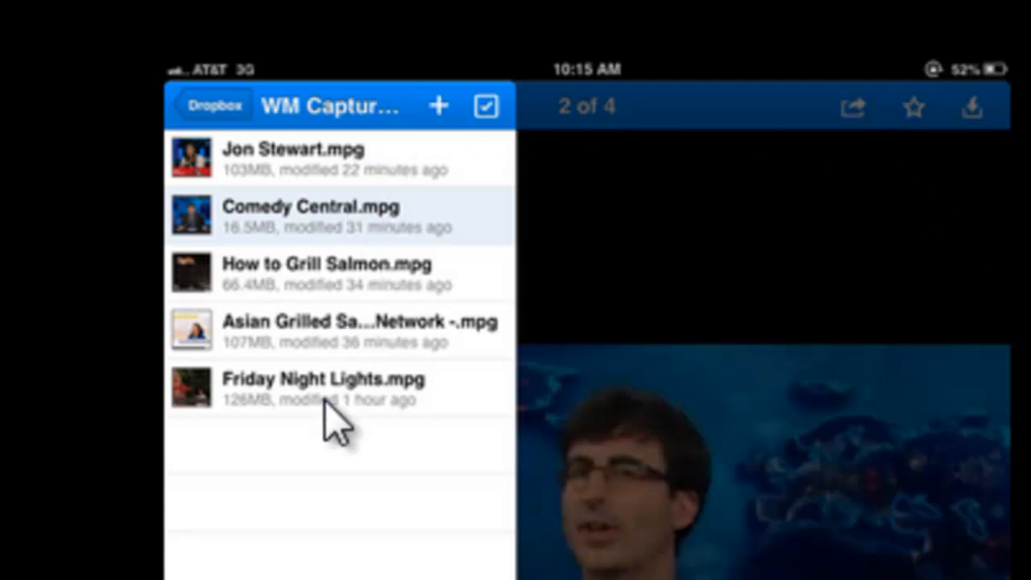
mouse_move(315, 471)
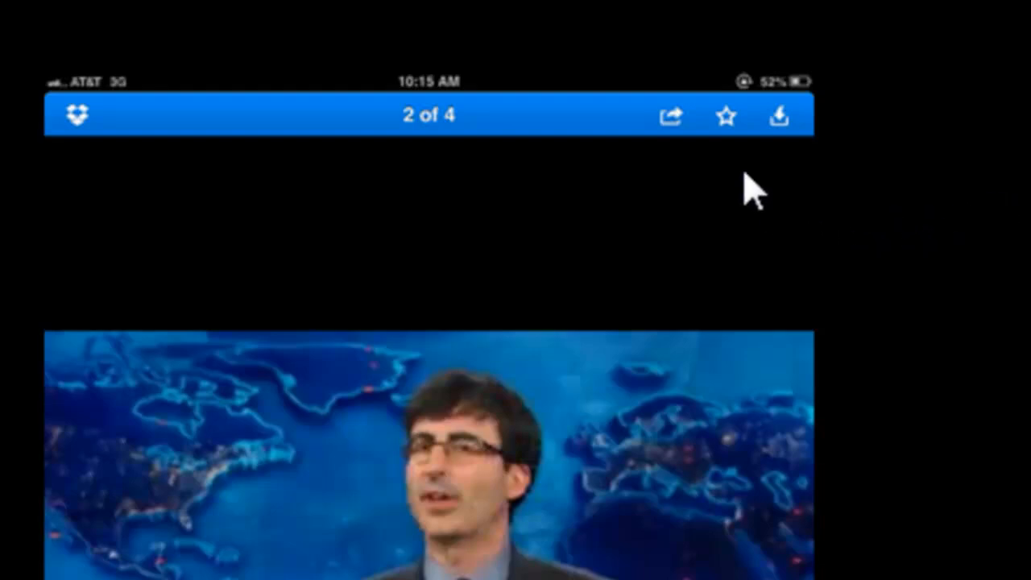
mouse_move(727, 151)
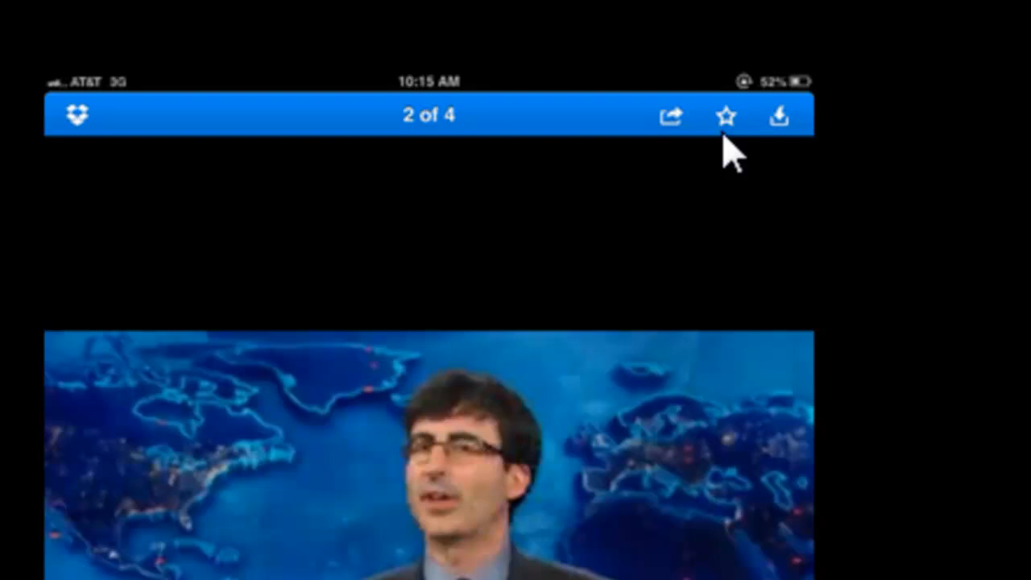